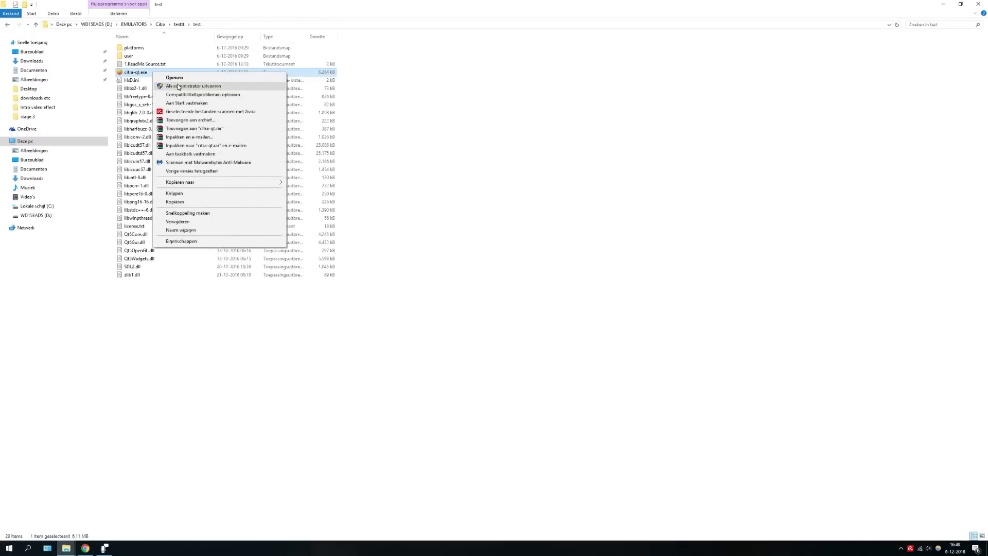
Step: Run citra-qt.exe as administrator and approve the User Account Control prompt
left_click(195, 86)
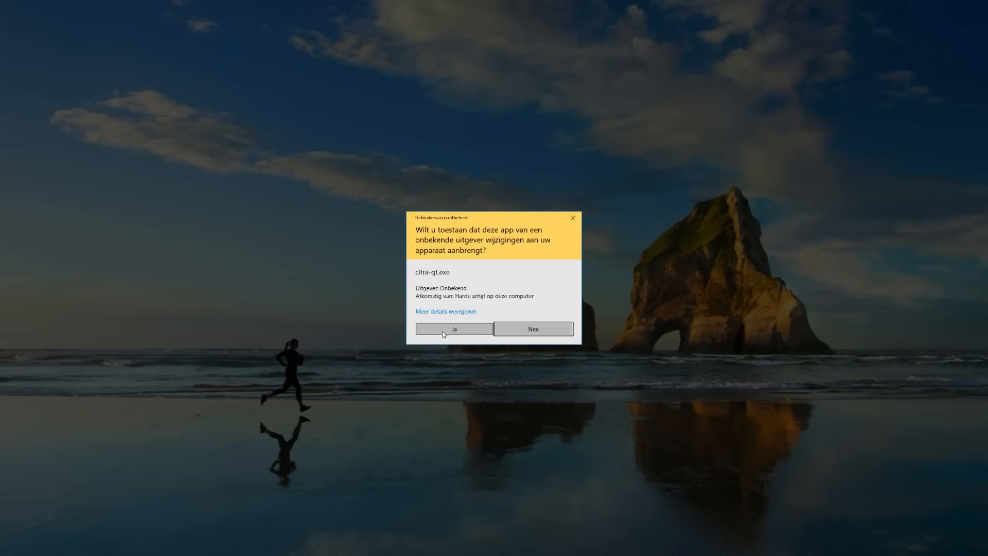
left_click(453, 328)
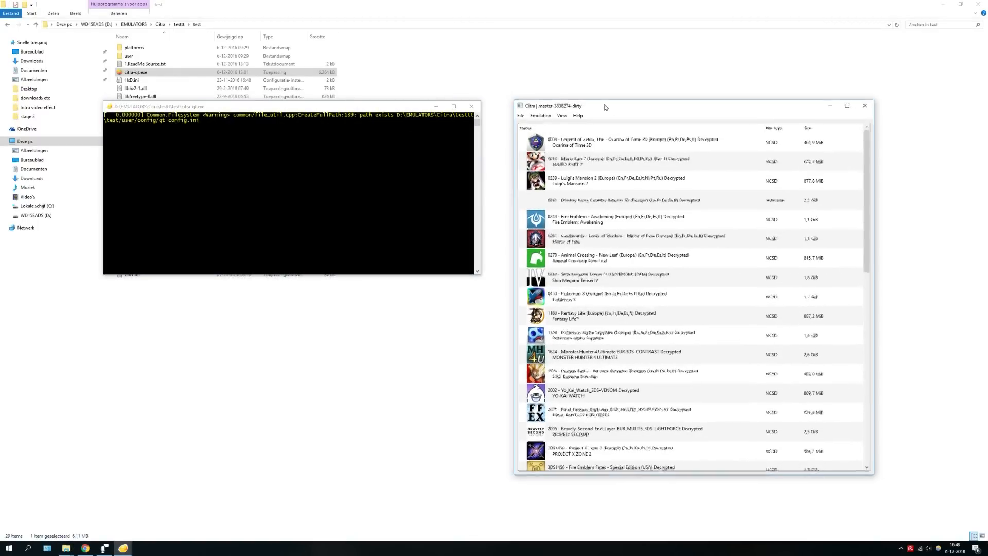
Step: Open Citra's configuration on the Input tab and select the A button mapping
left_click(539, 116)
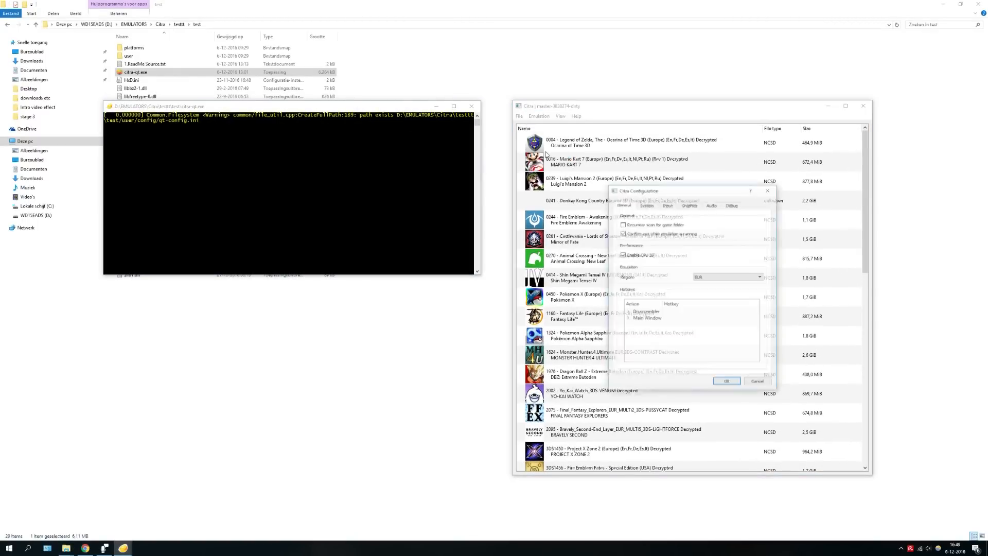
left_click(667, 205)
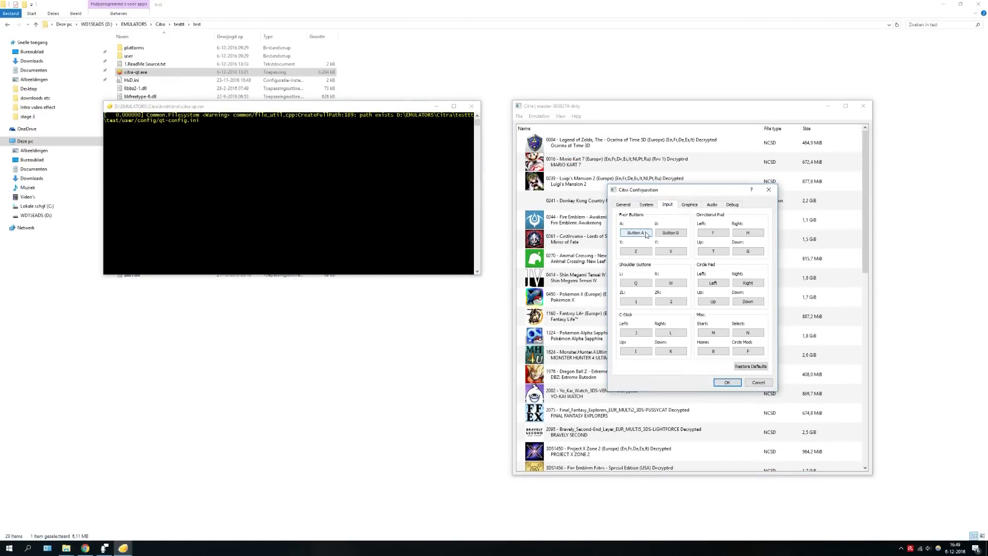
left_click(635, 232)
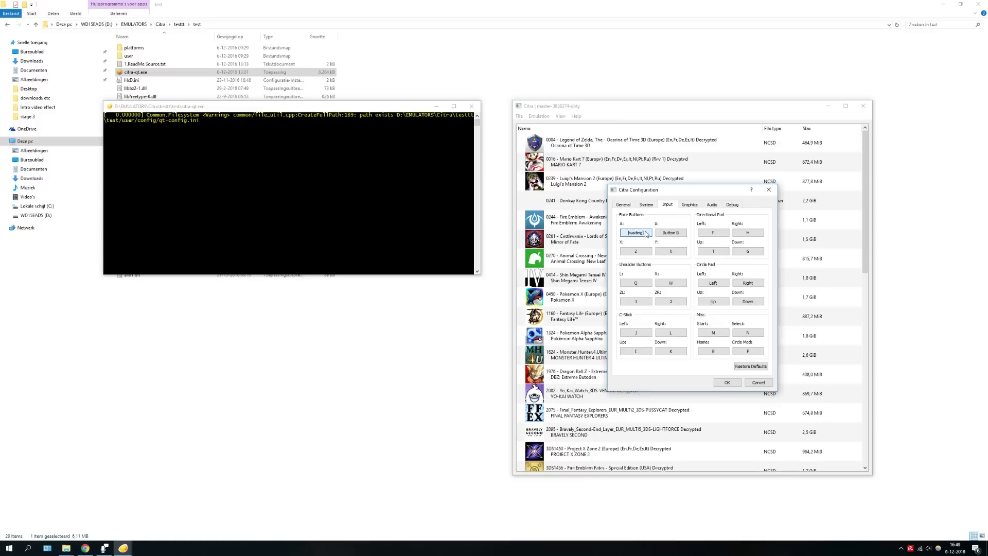
left_click(671, 233)
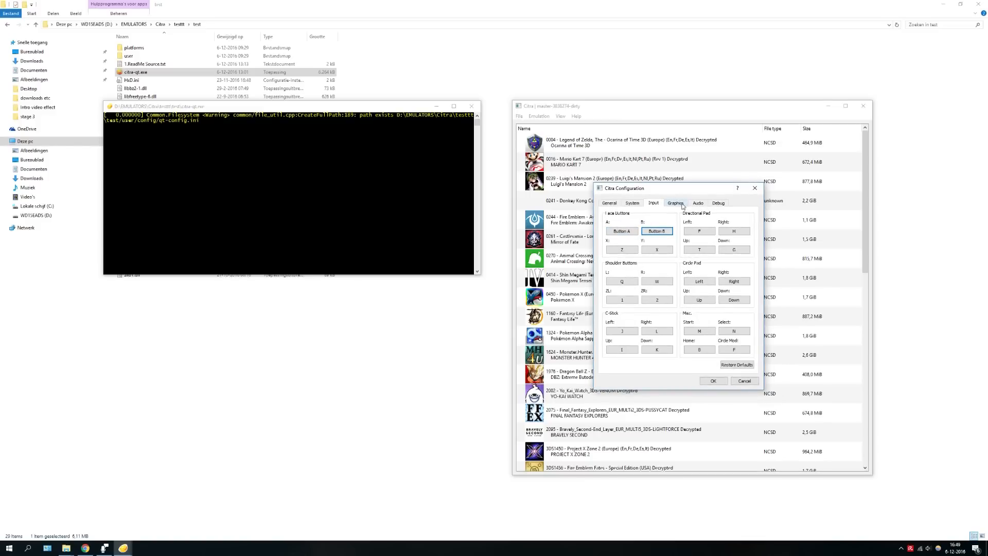
Step: On the Graphics tab, open the Select Color dialog for the background color
left_click(675, 202)
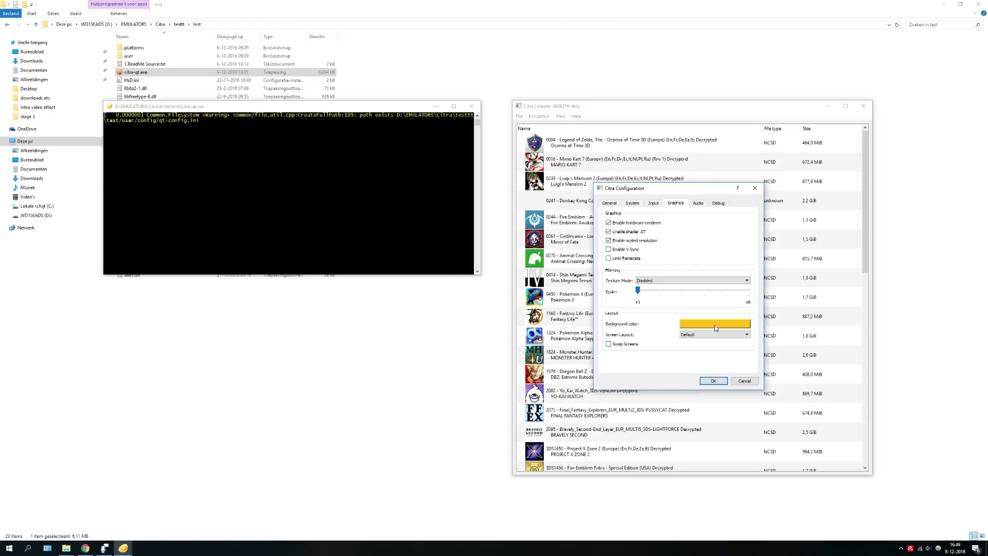
left_click(714, 324)
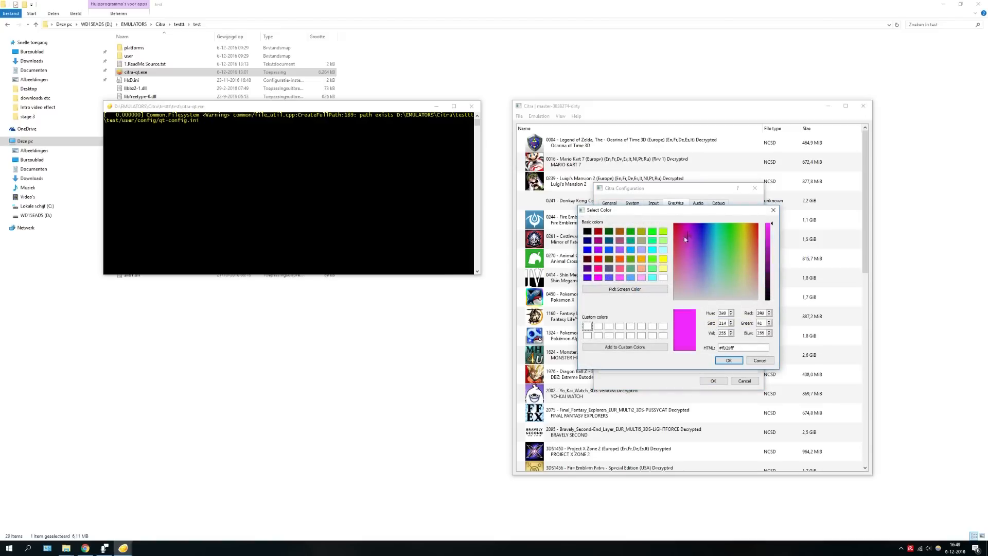
Step: Pick a light cyan shade in the spectrum after trying purple and turquoise, and confirm it
left_click(693, 246)
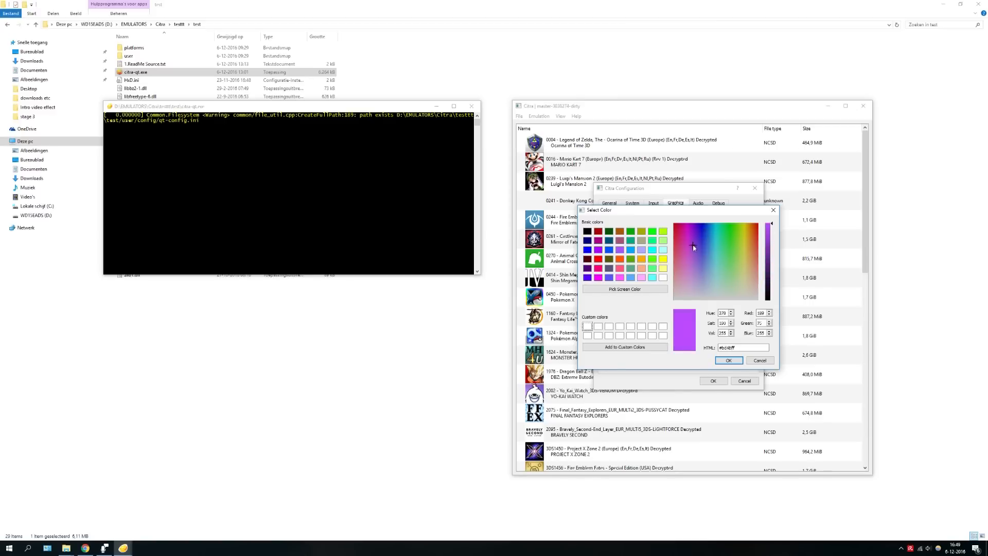
left_click(721, 241)
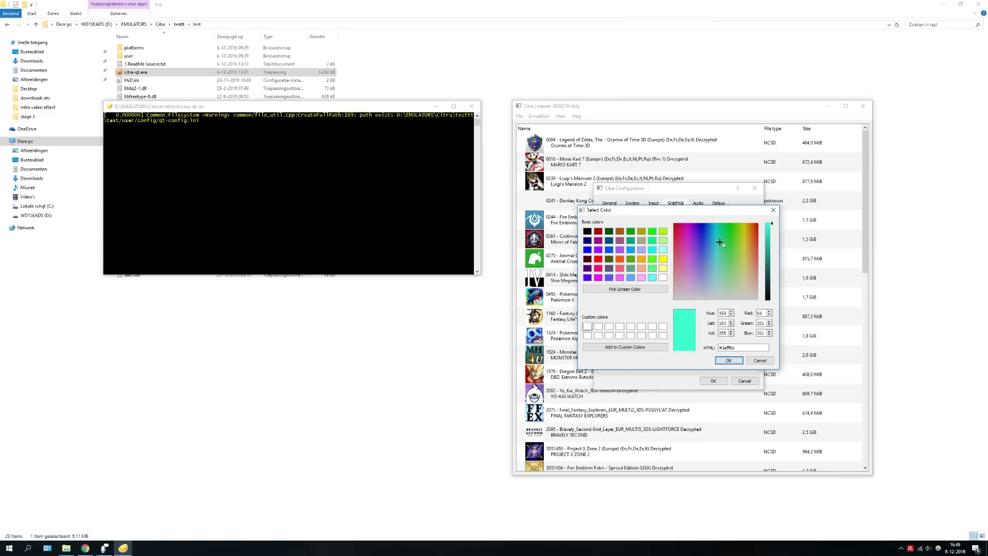
left_click(716, 244)
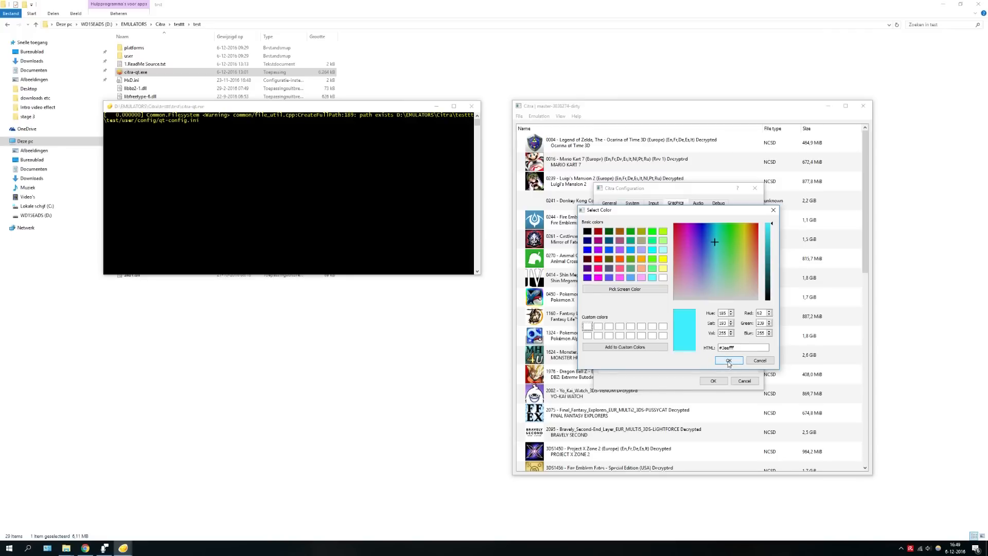
left_click(729, 360)
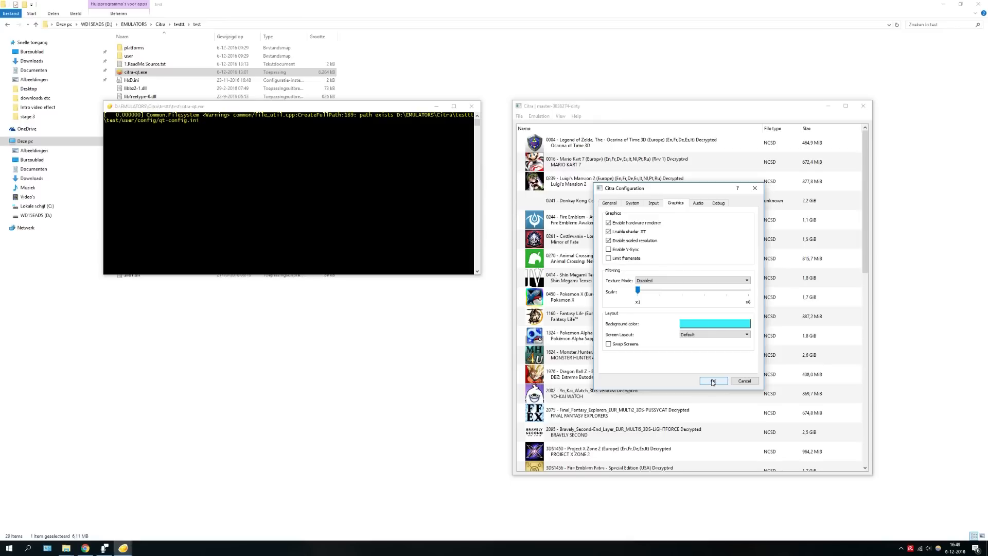
Step: Save the configuration and launch Pokemon Moon - Full Citra from the game list
left_click(713, 382)
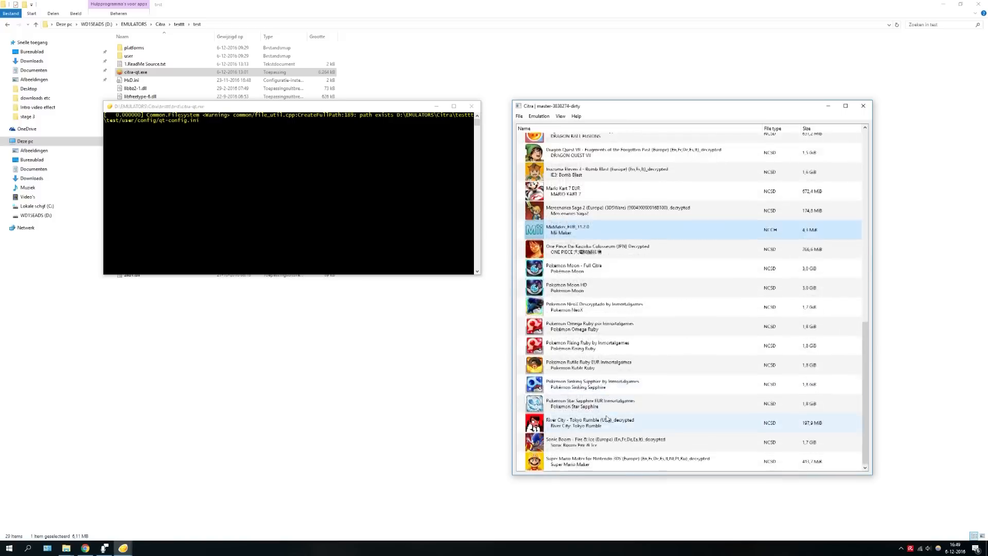
left_click(605, 268)
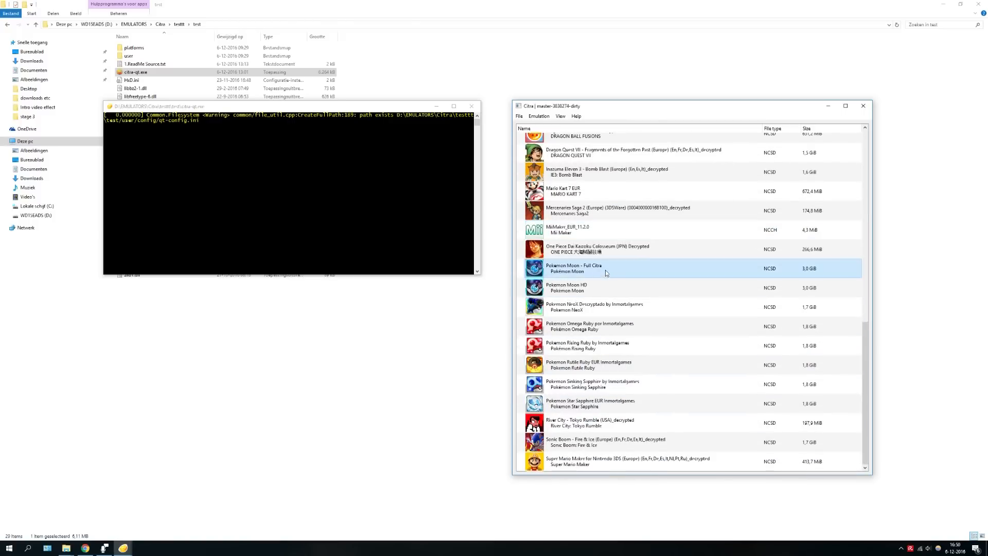
double_click(574, 268)
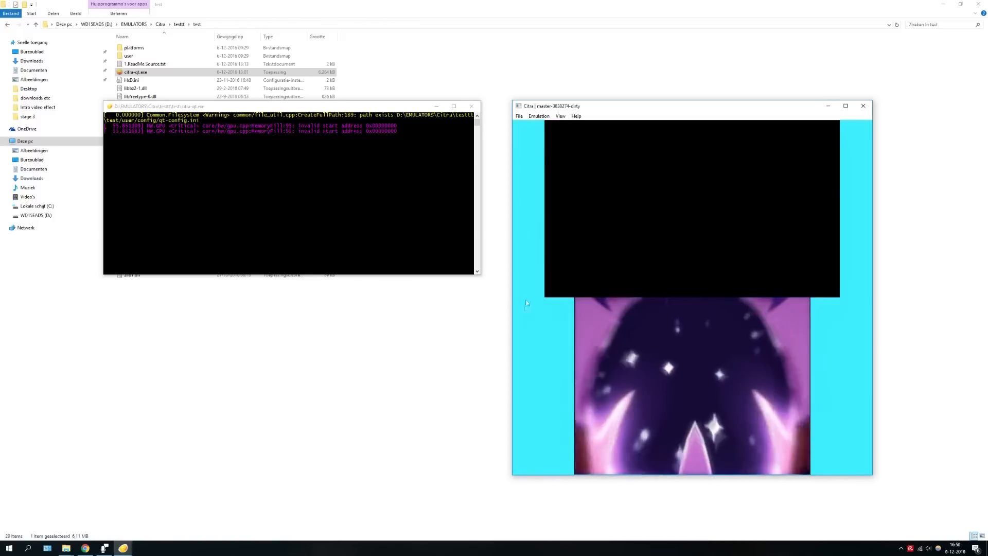